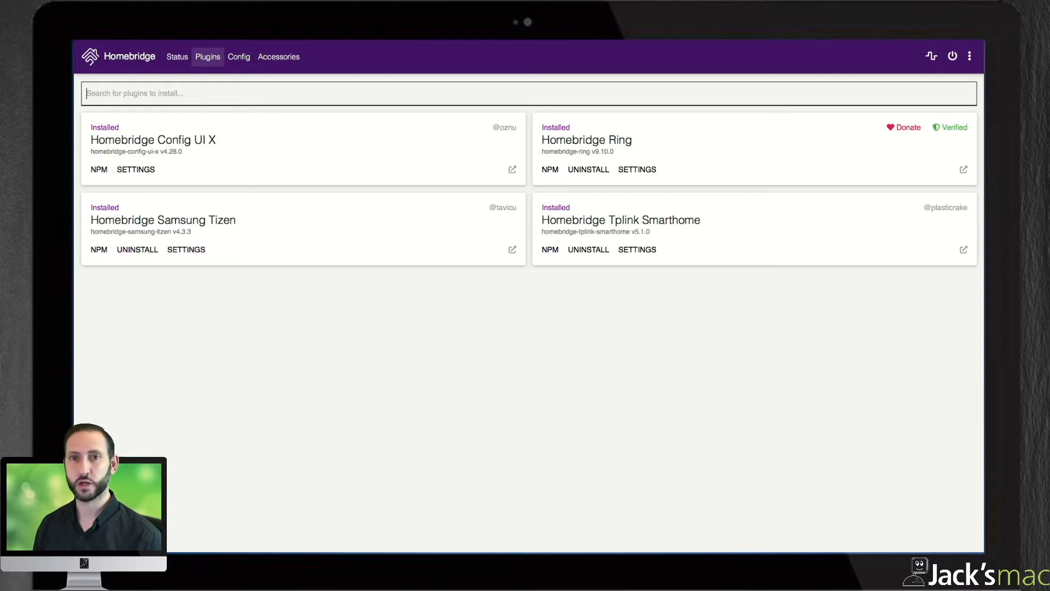
# Step: Search the Plugins tab for 'ps4 waker' and install Homebridge Ps4 Waker Platform
pyautogui.write('p')
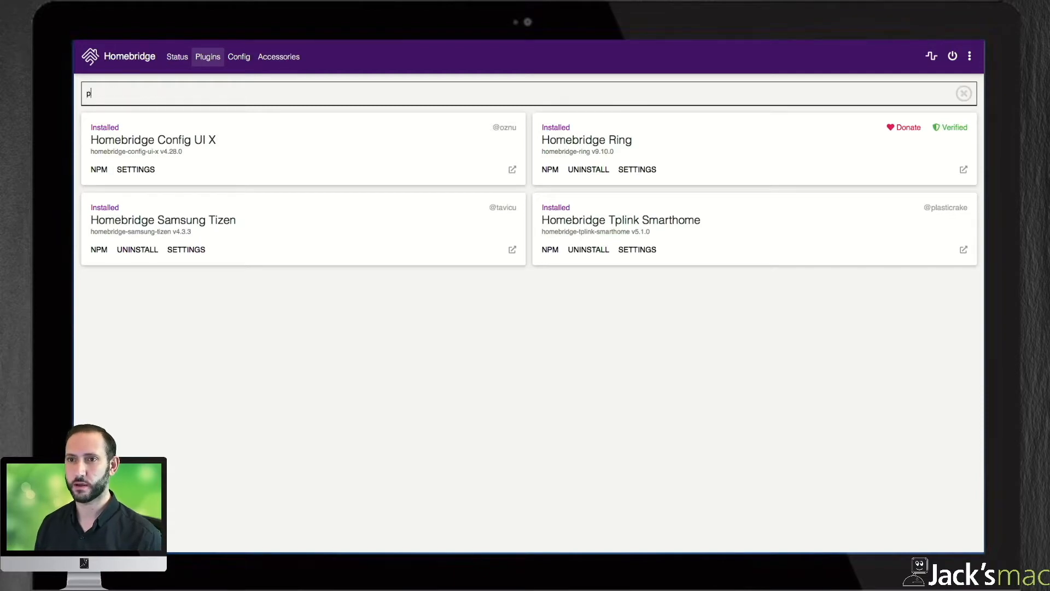
pyautogui.write('s4 waker')
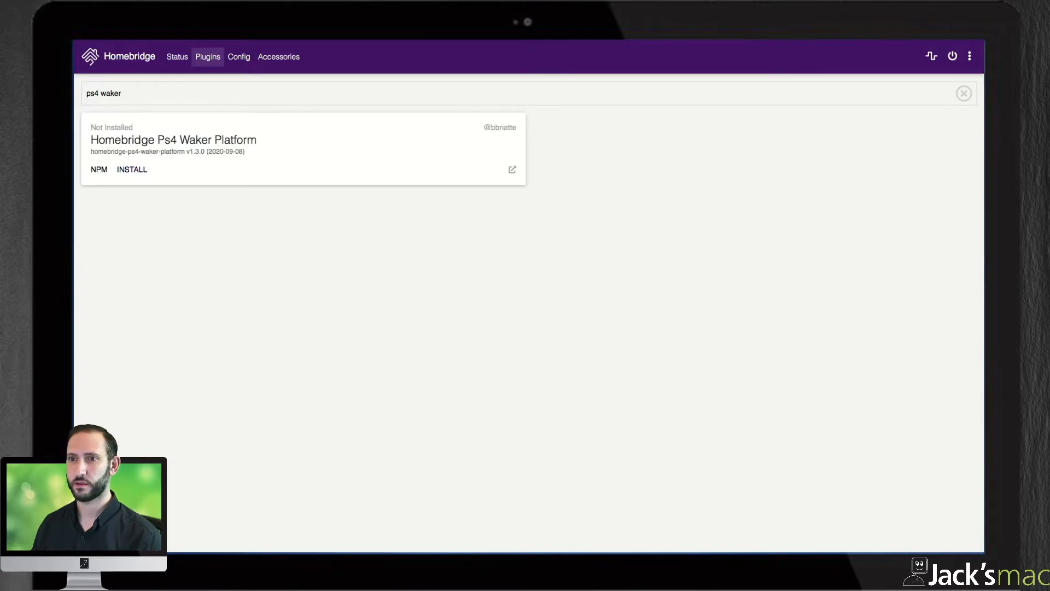
pyautogui.click(131, 168)
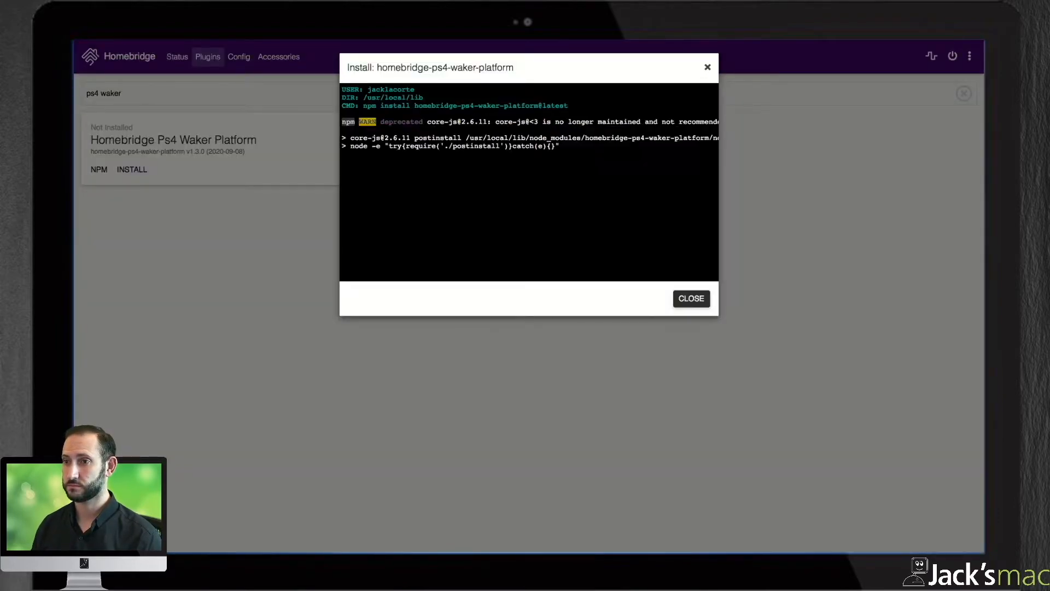
pyautogui.click(691, 298)
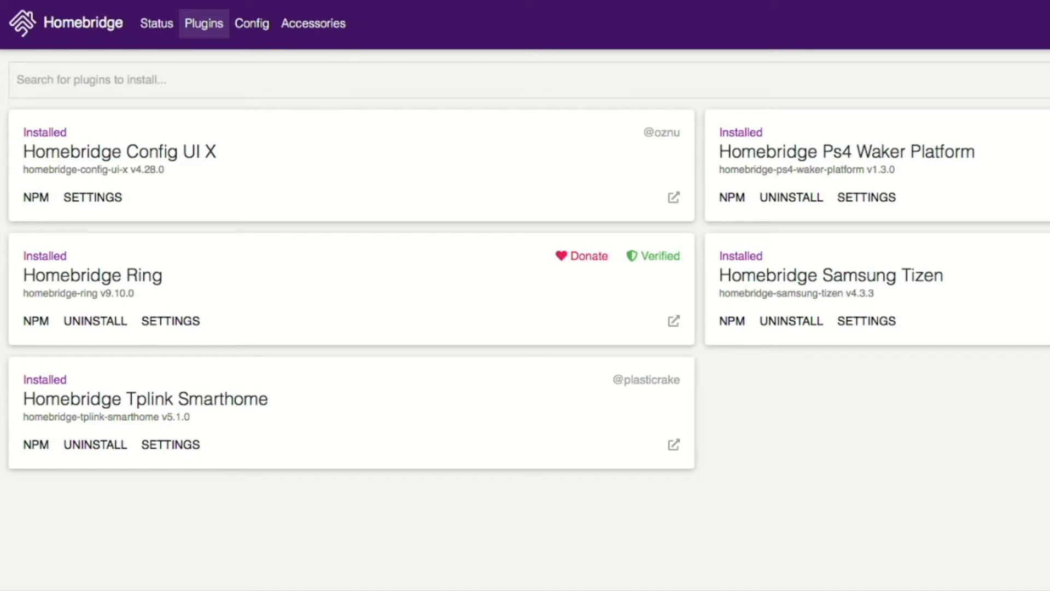
# Step: Show the Config editor with the bridge and existing platform entries
pyautogui.click(251, 23)
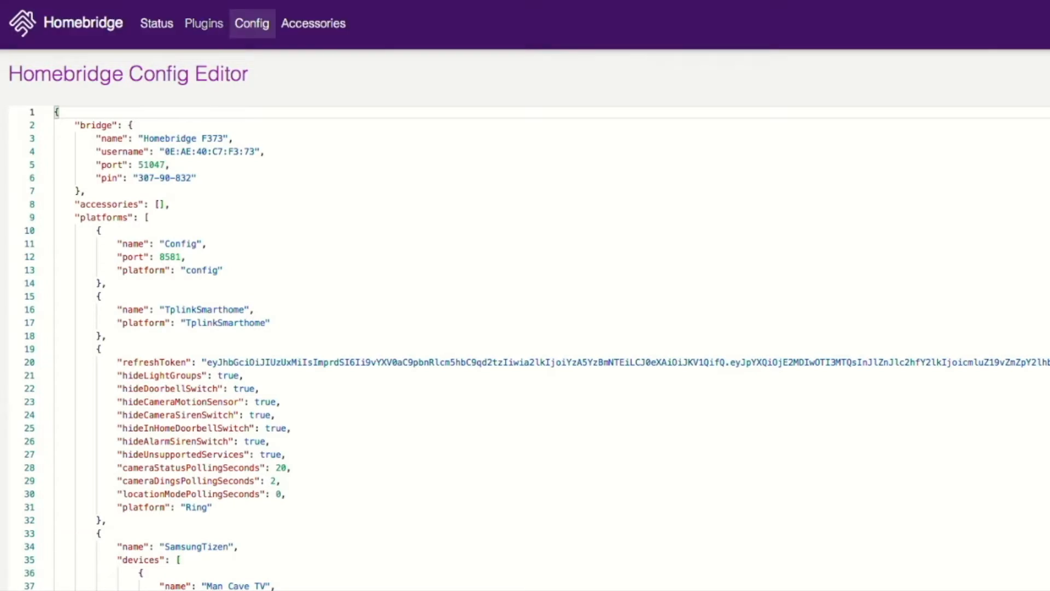
pyautogui.click(204, 23)
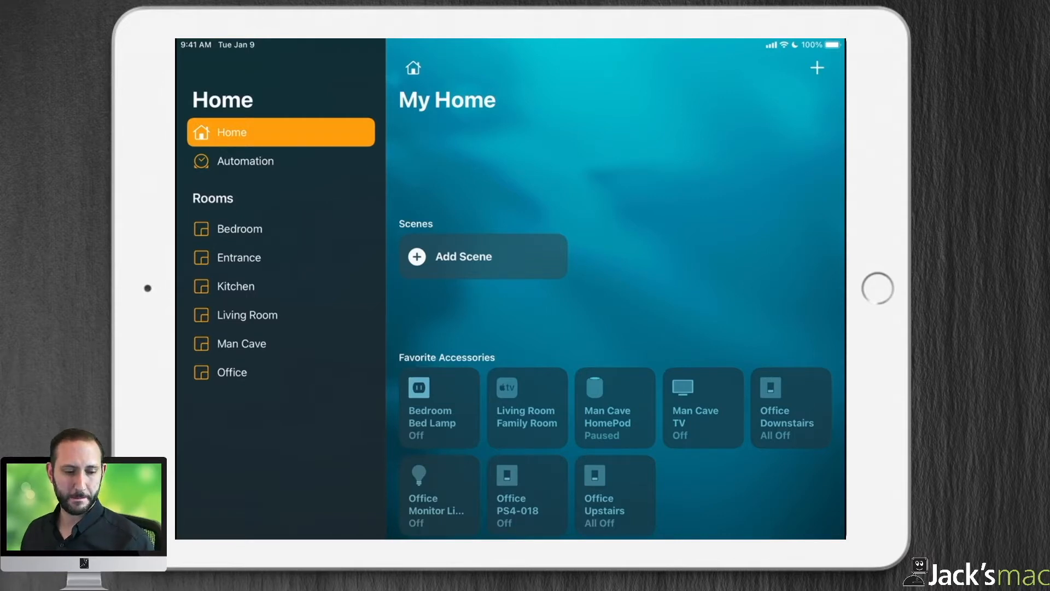
# Step: Tap the Office PS4-018 tile in Favorite Accessories to try turning it on
pyautogui.click(526, 496)
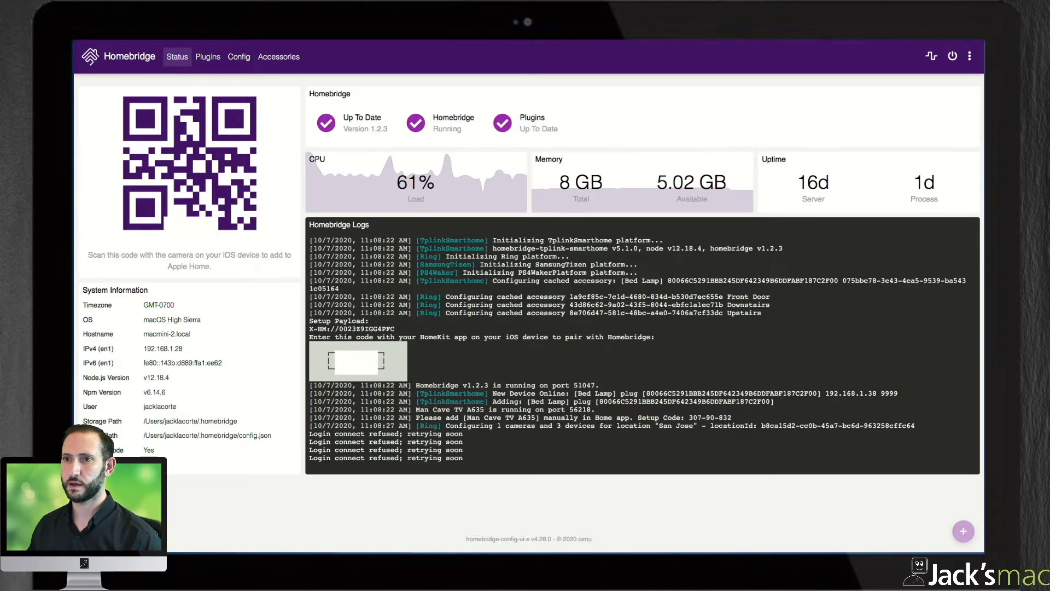
# Step: Search installed plugins for 'ps4-waker', then bring up a Terminal window
pyautogui.click(207, 56)
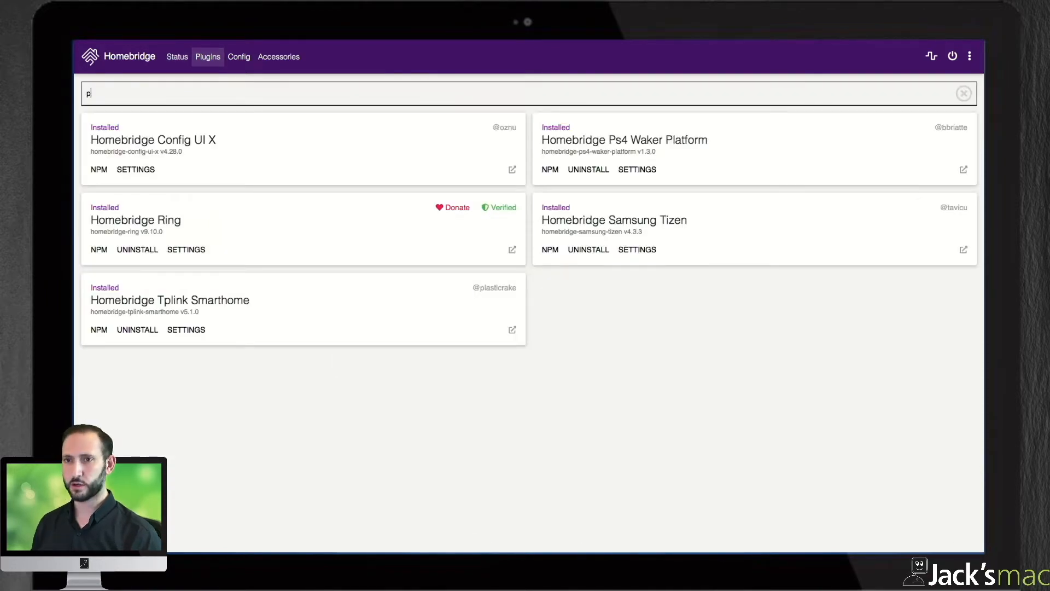
pyautogui.write('s4-waker')
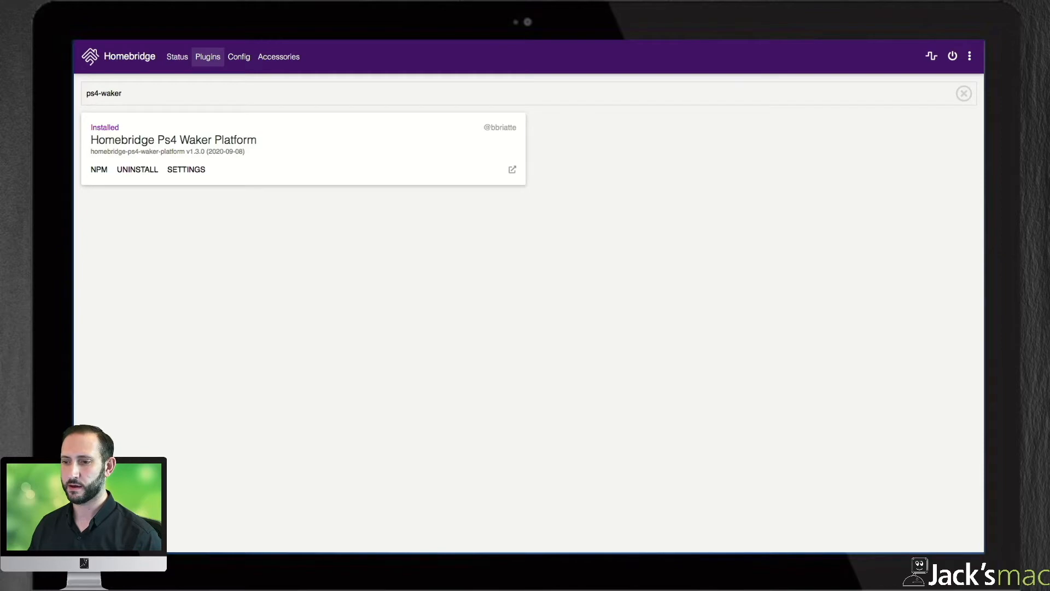
pyautogui.click(458, 533)
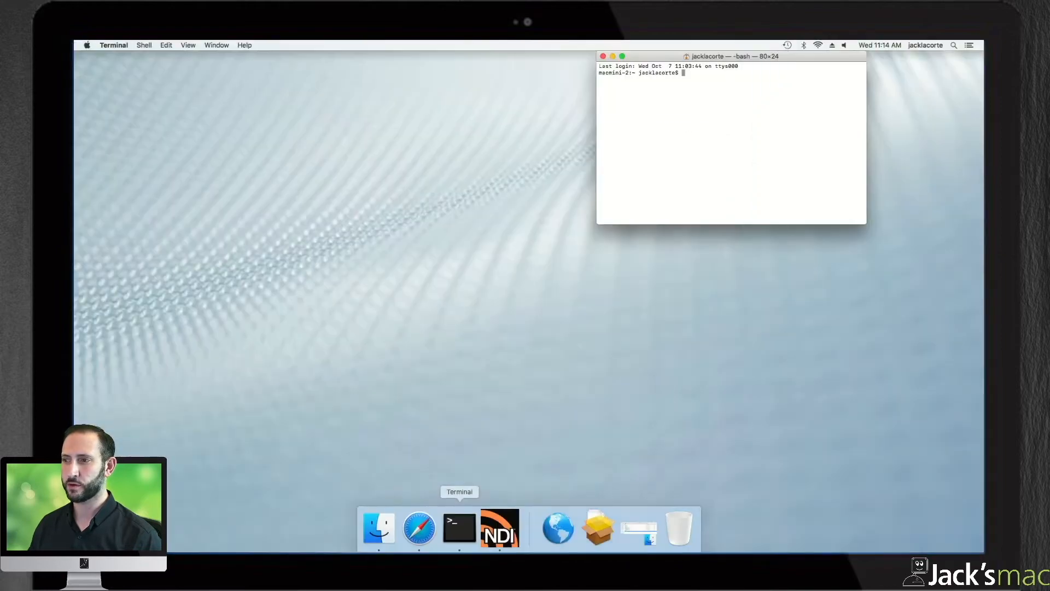
# Step: Run 'npm install ps4-waker -g' to install the ps4-waker CLI globally
pyautogui.write('p')
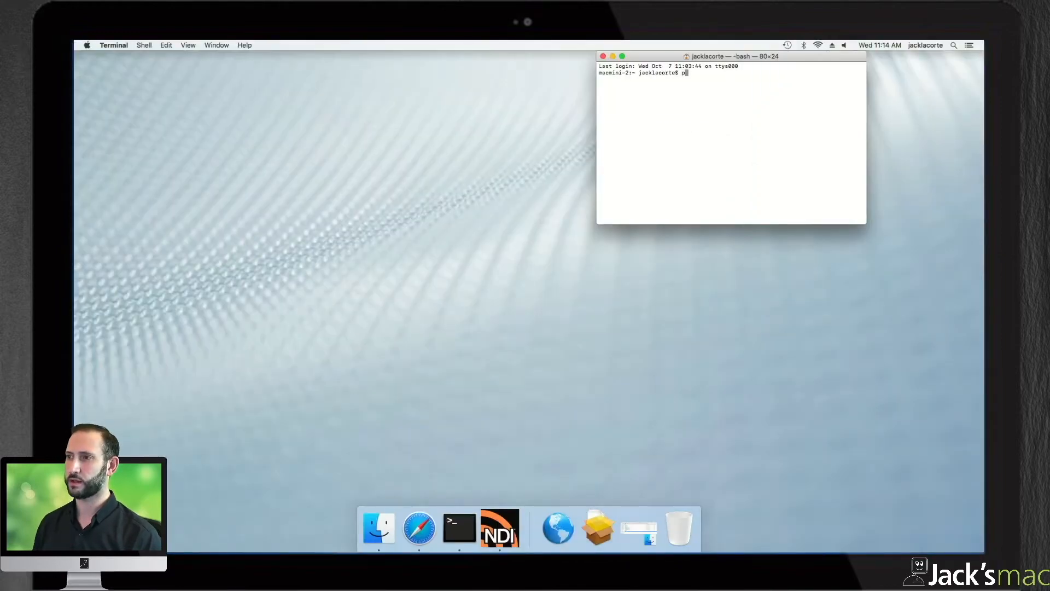
pyautogui.write('npm')
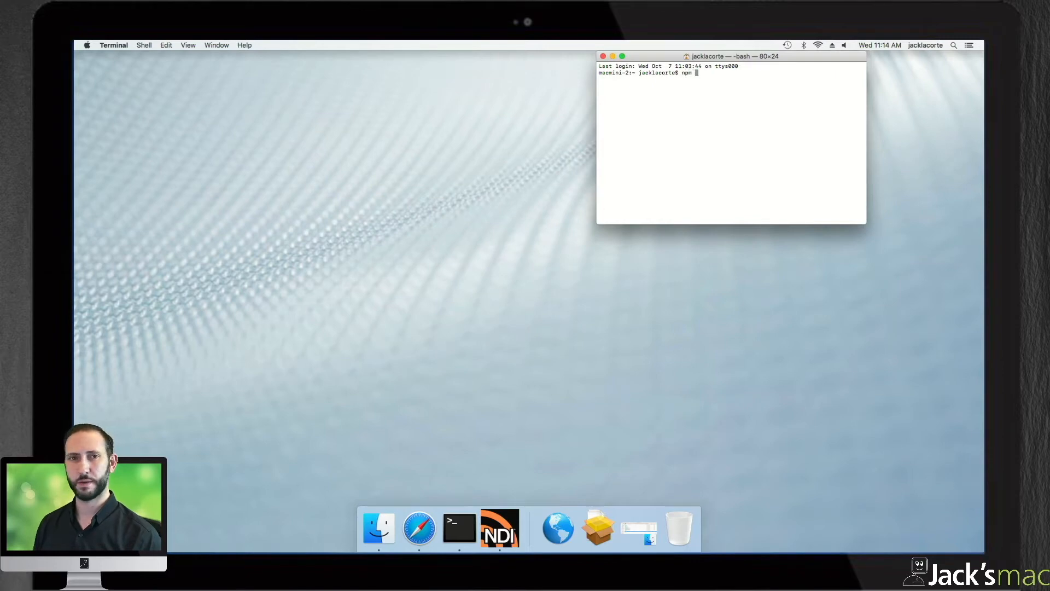
pyautogui.write('install ps4-waker -g')
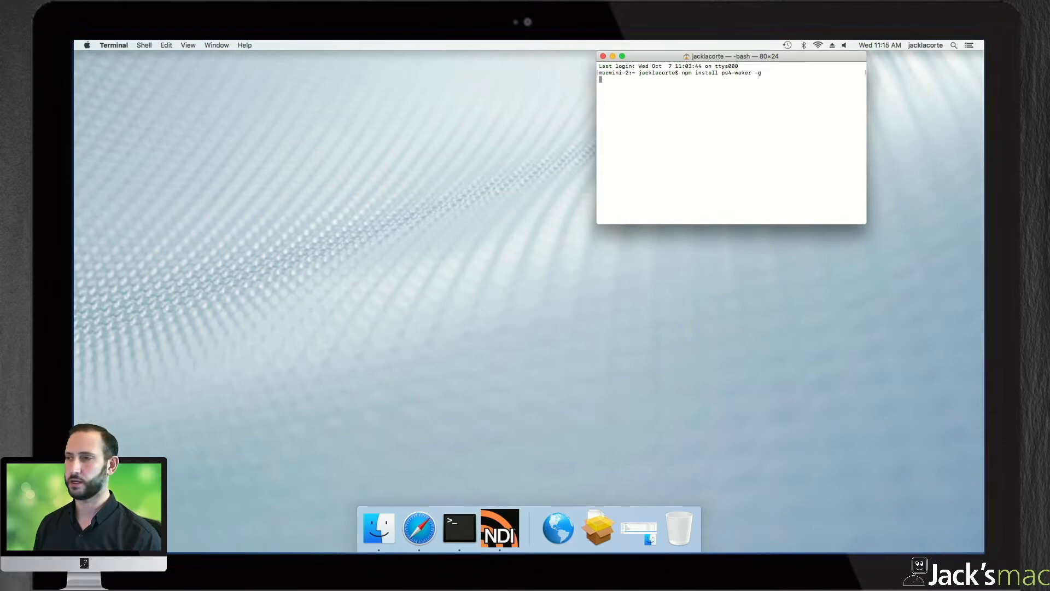
pyautogui.press('Return')
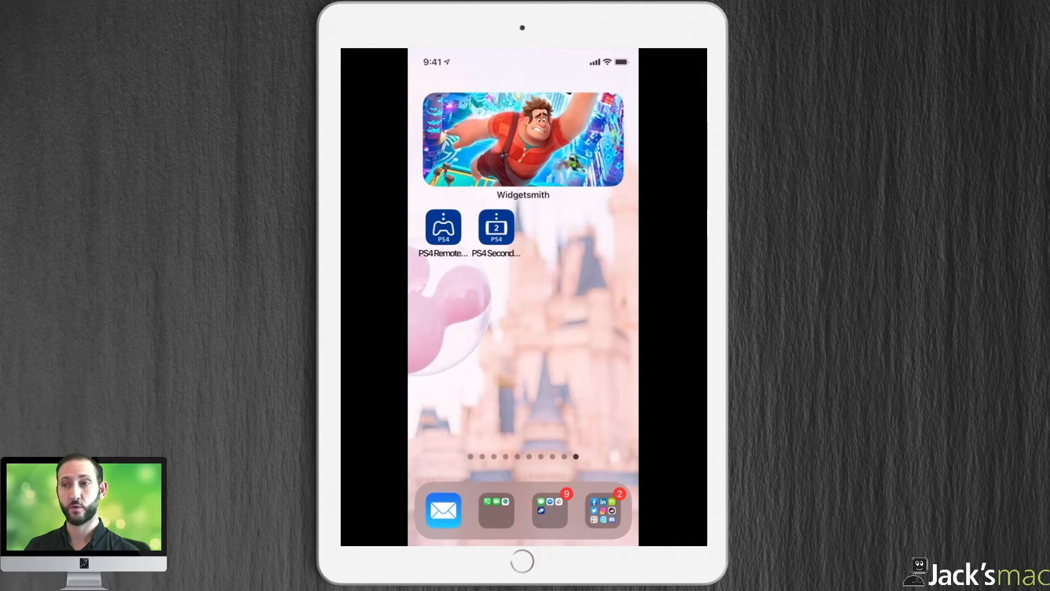
# Step: Launch the PS4 Second Screen companion app from the iPad home screen
pyautogui.click(496, 227)
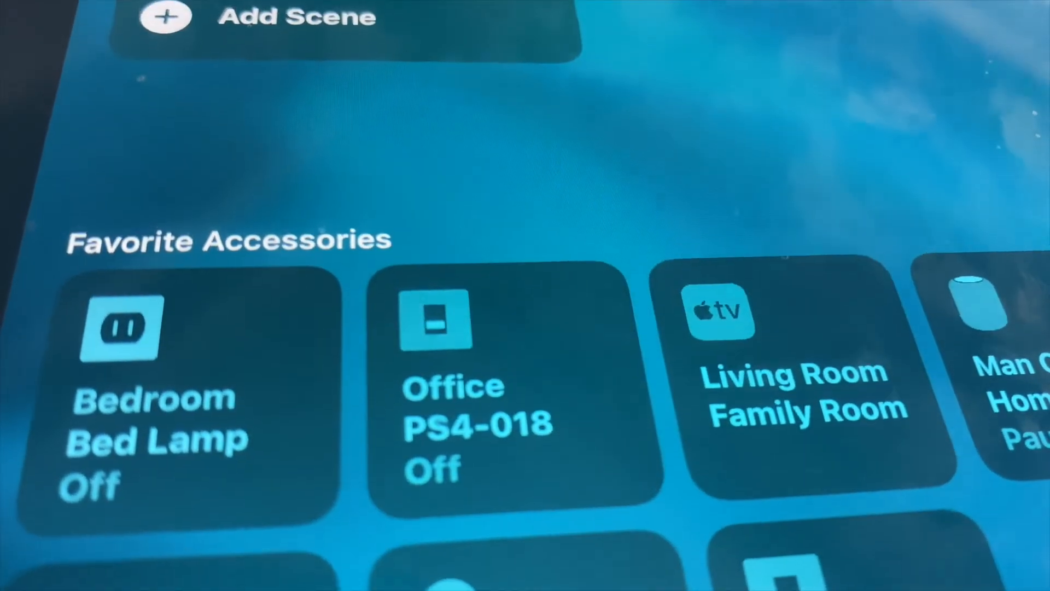
# Step: Turn on the Office PS4-018 switch to wake the PlayStation
pyautogui.click(431, 326)
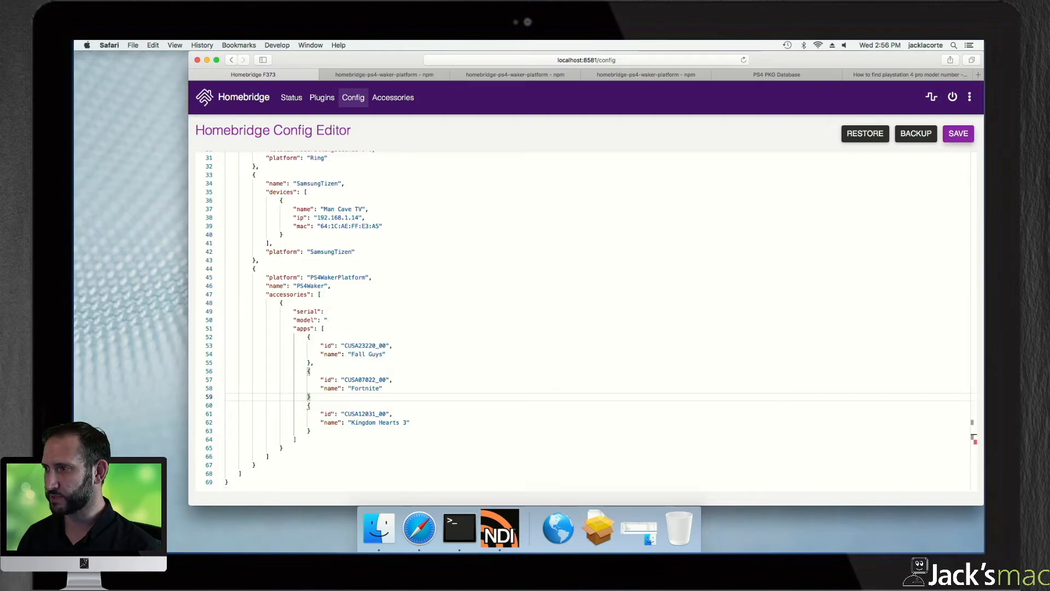
# Step: Edit the PS4Waker apps array so Fortnite and Kingdom Hearts 3 entries are comma-separated
pyautogui.click(958, 133)
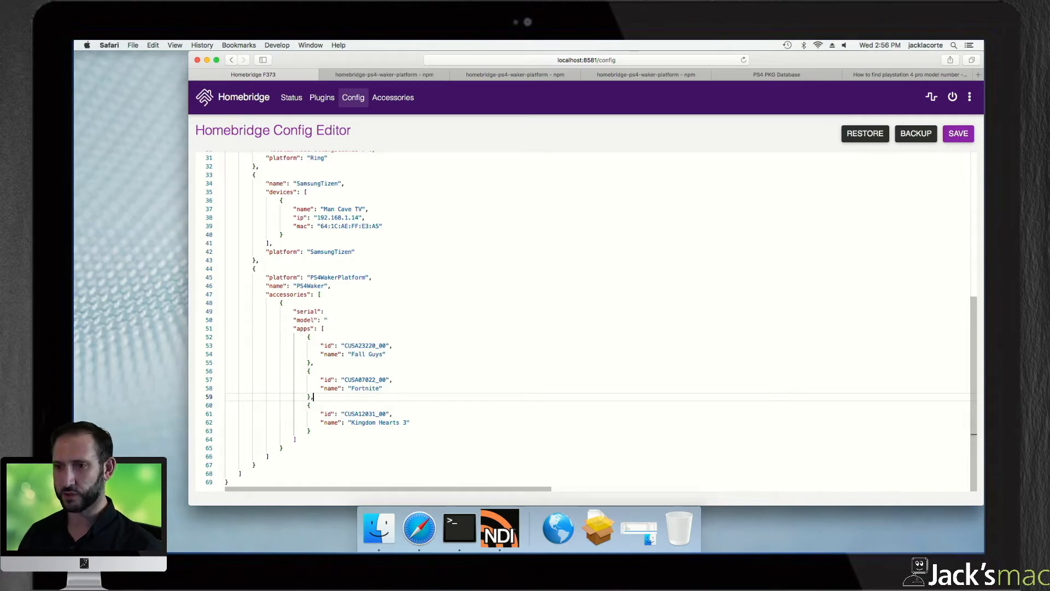
pyautogui.scroll(3)
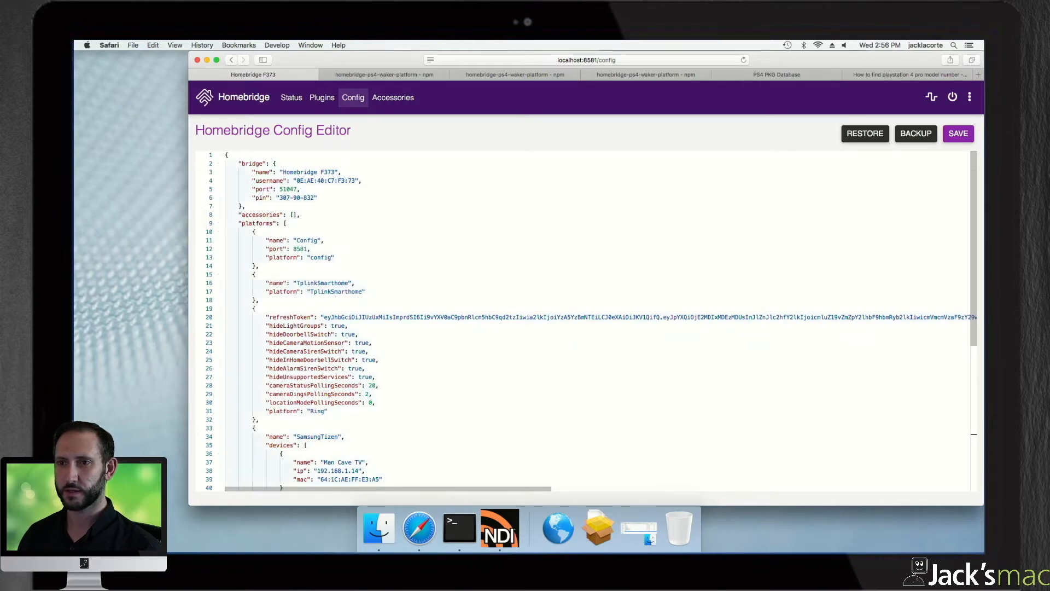
pyautogui.scroll(-3)
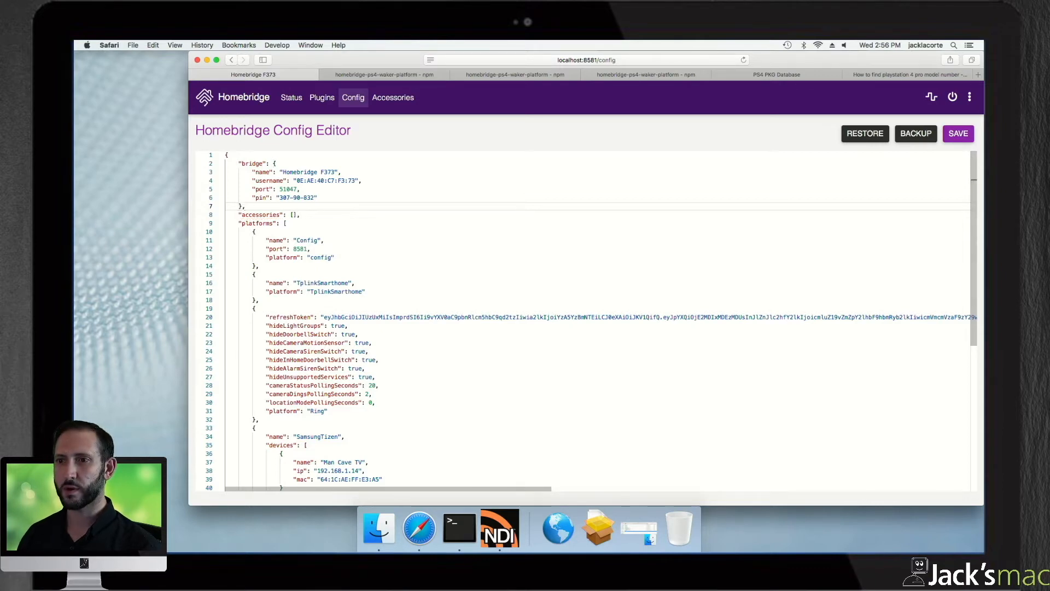
pyautogui.scroll(-3)
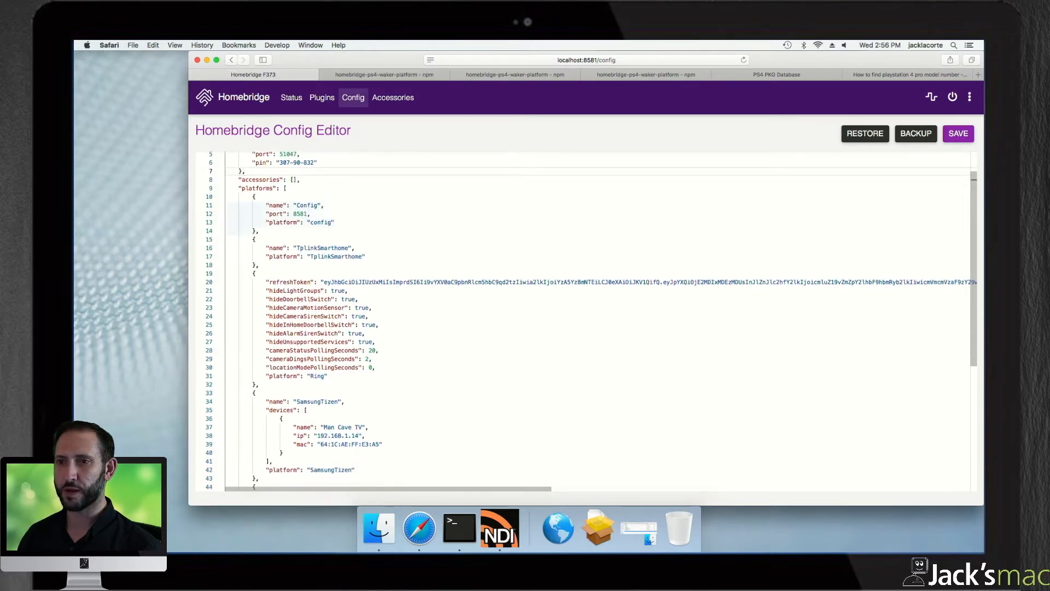
pyautogui.scroll(-3)
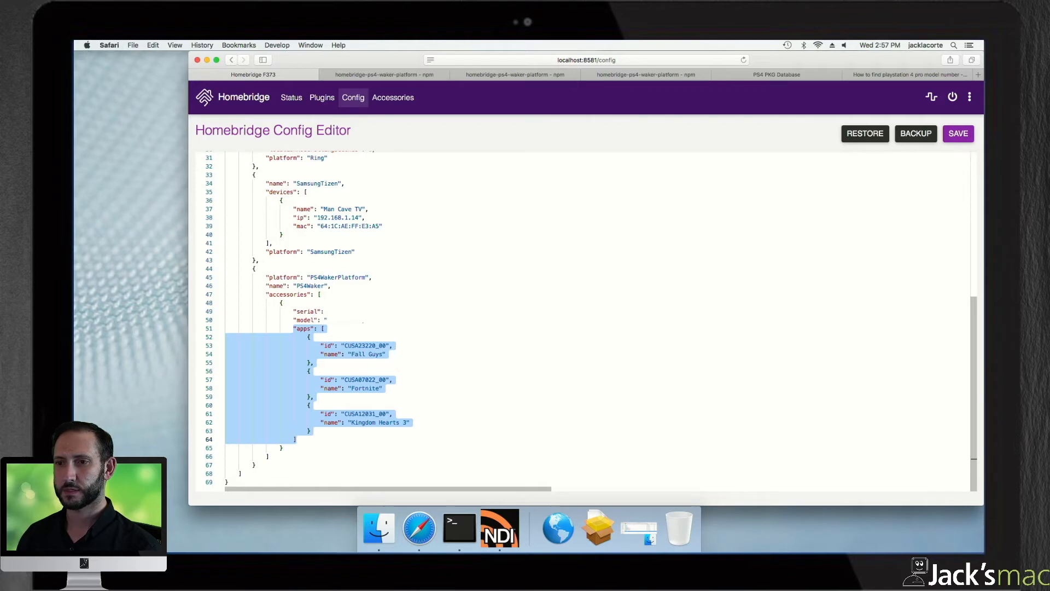
# Step: Deselect the pasted apps block and select a value in the PS4Waker entry
pyautogui.click(324, 328)
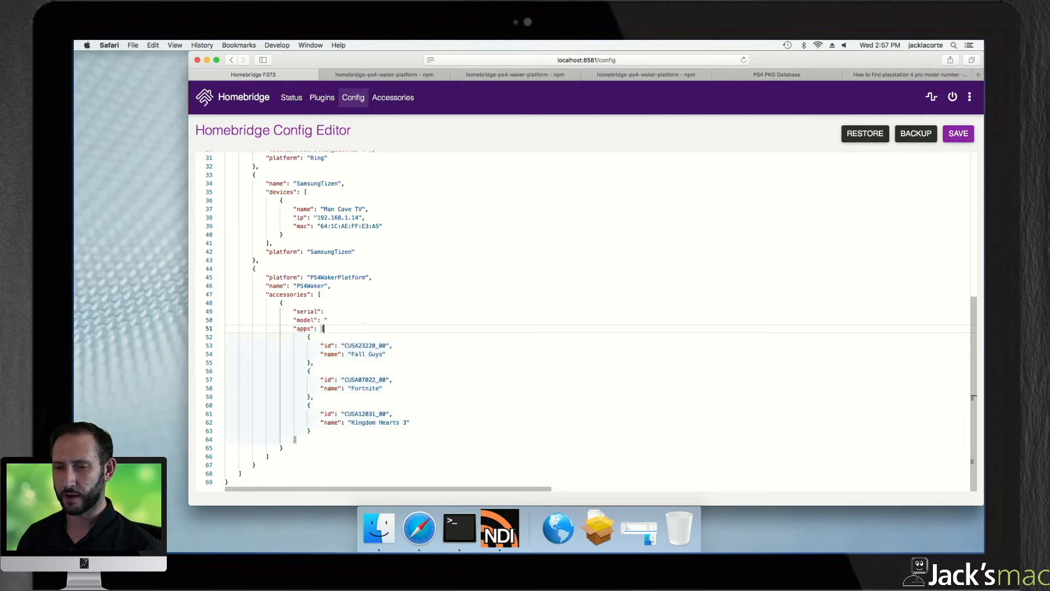
pyautogui.doubleClick(304, 328)
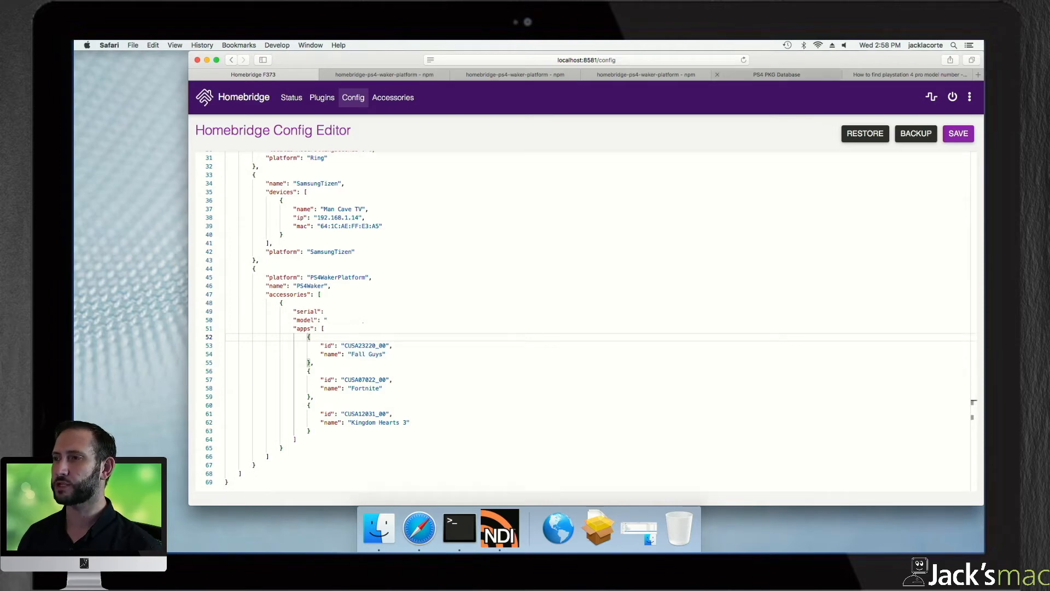
# Step: Search PS4 PKG Database for Fall Guys and select its US title ID CUSA23220_00
pyautogui.click(777, 74)
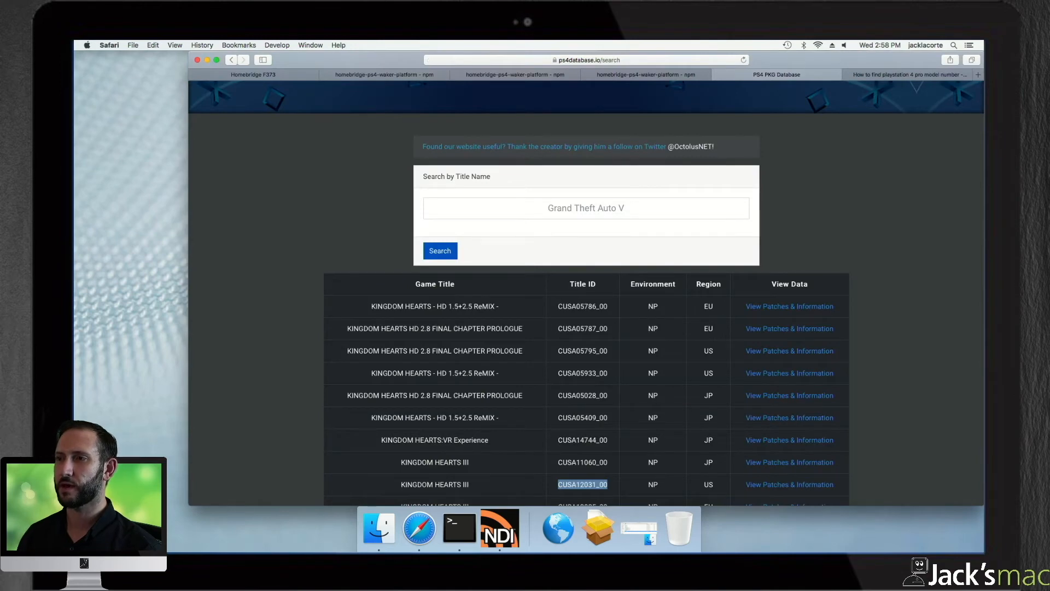
pyautogui.click(585, 208)
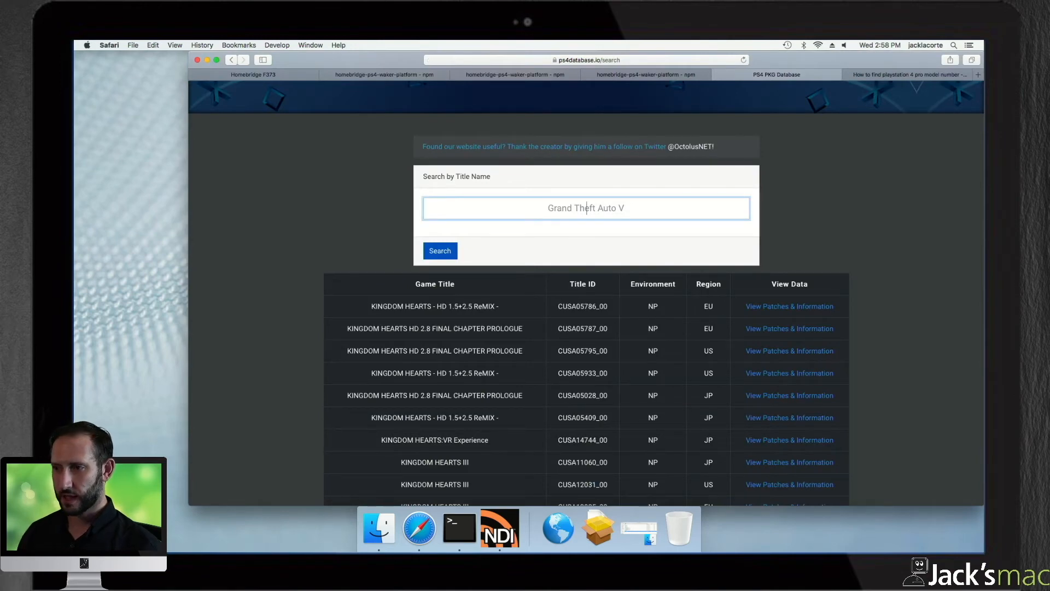
pyautogui.write('Fall Guys')
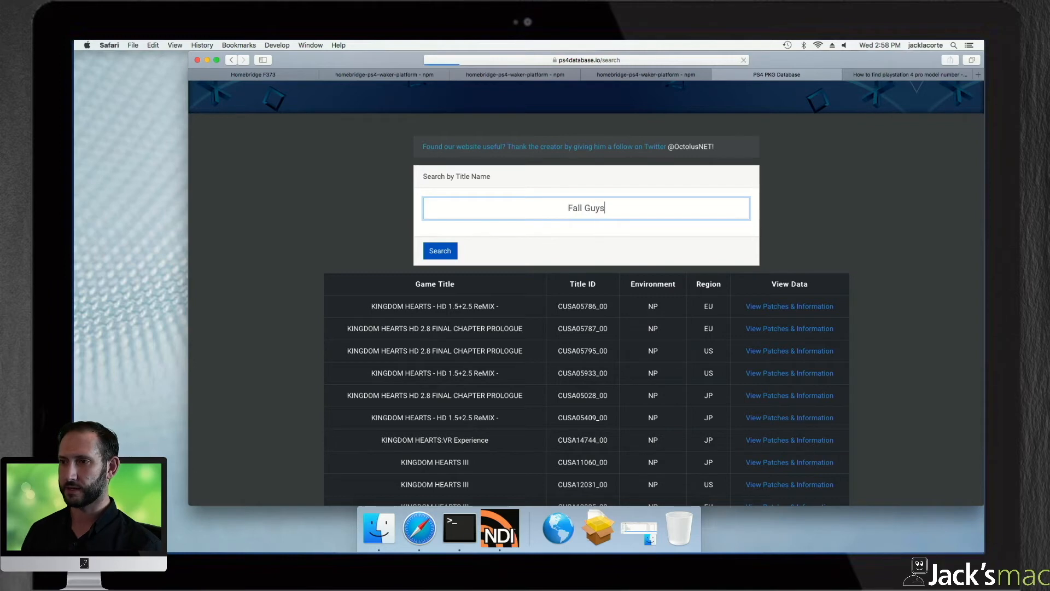
pyautogui.click(440, 250)
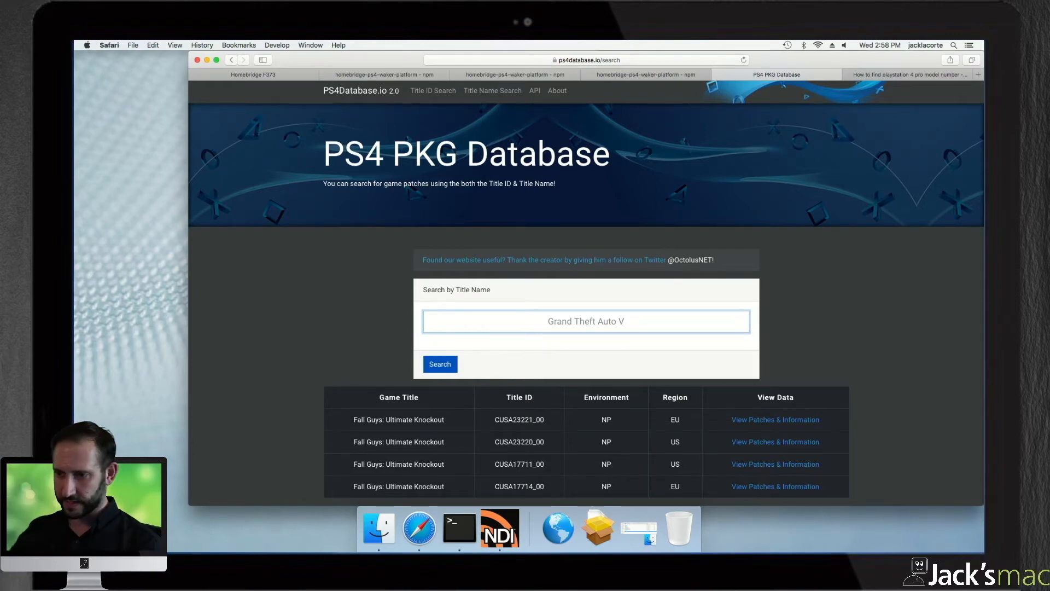
pyautogui.doubleClick(518, 441)
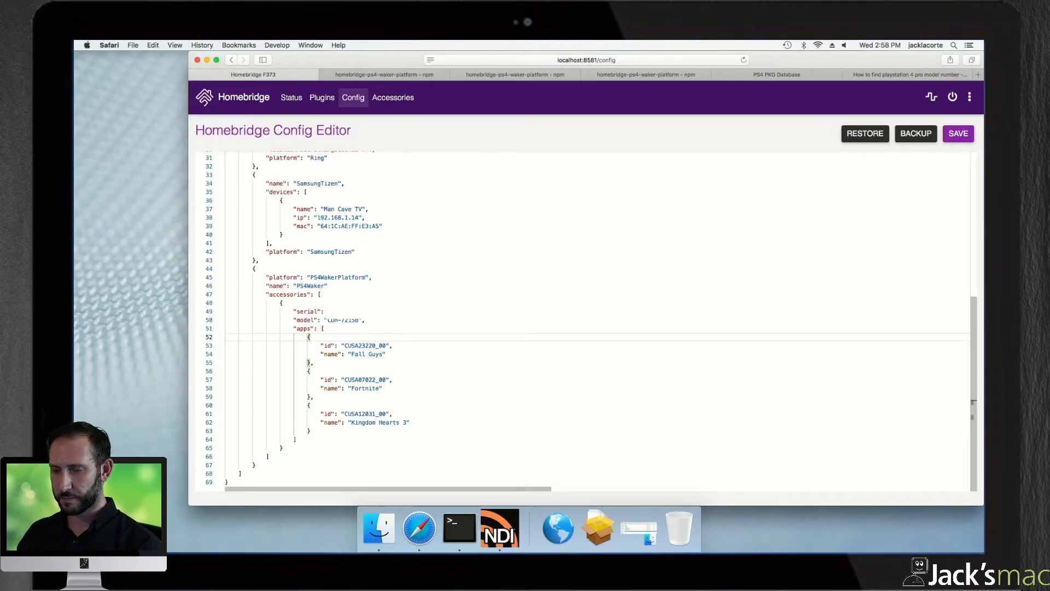
pyautogui.doubleClick(365, 345)
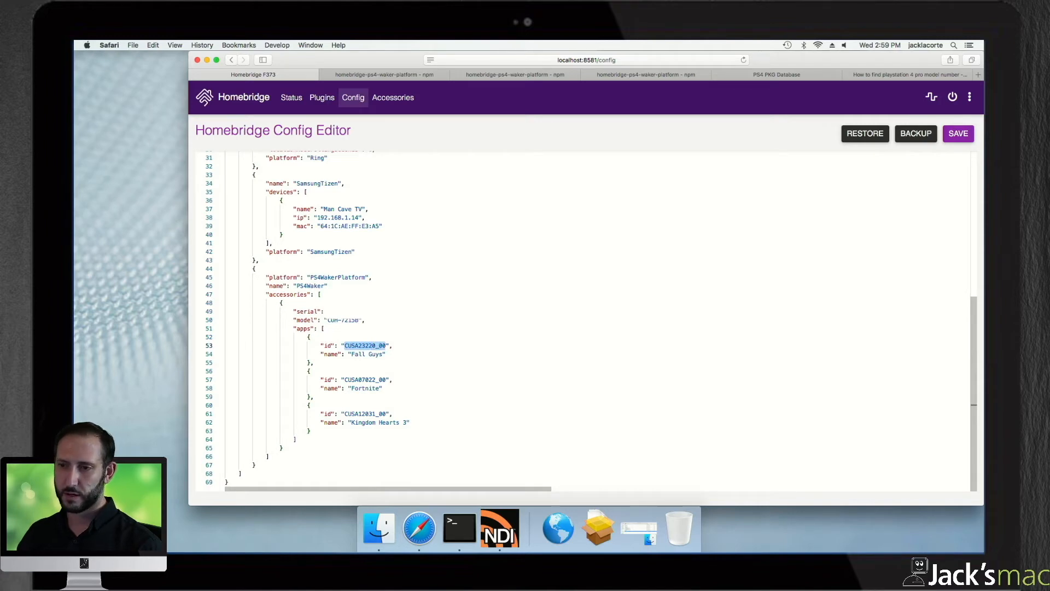
pyautogui.click(344, 379)
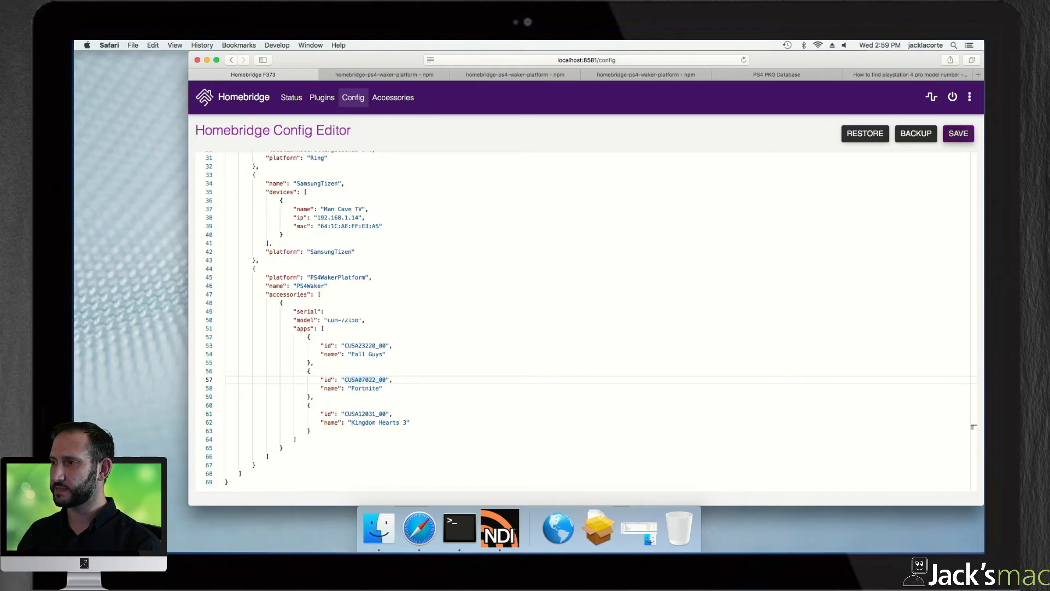
pyautogui.click(958, 133)
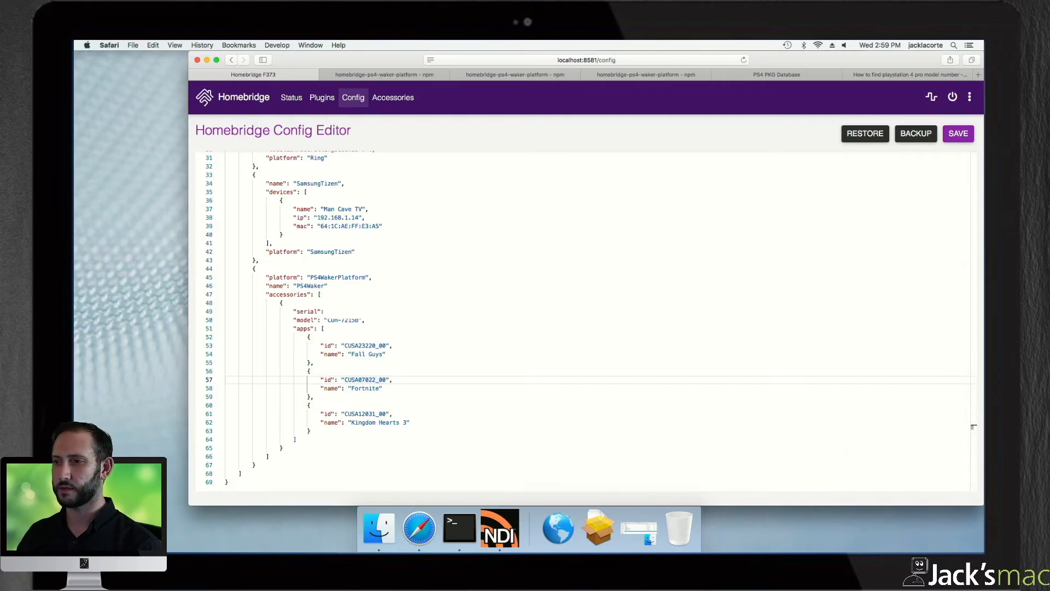
pyautogui.moveTo(951, 97)
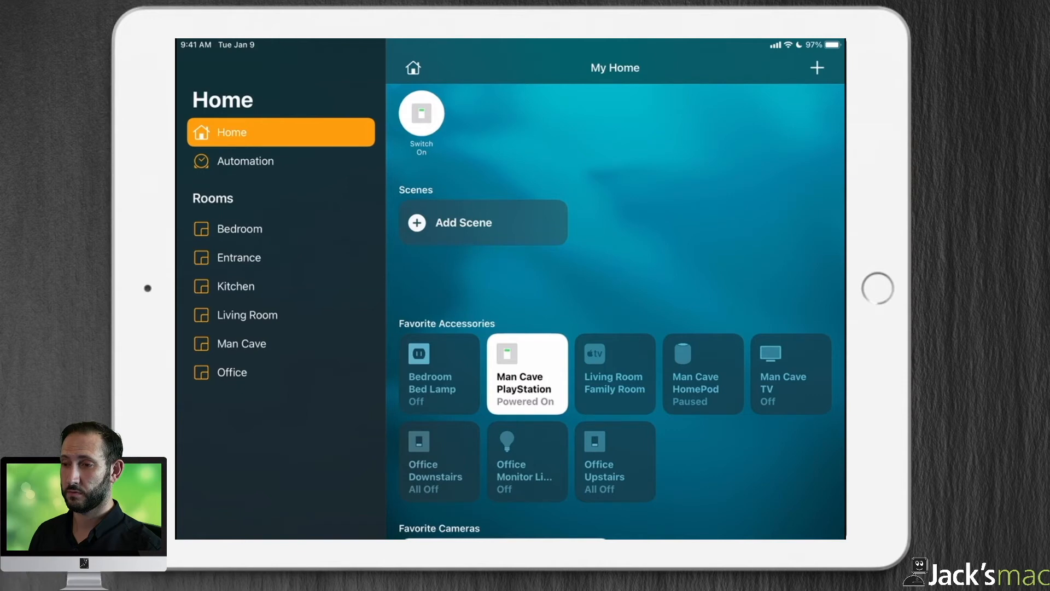
# Step: Power on Man Cave TV, then reveal the PlayStation's Fall Guys, Fortnite and Kingdom Hearts 3 switches
pyautogui.click(790, 373)
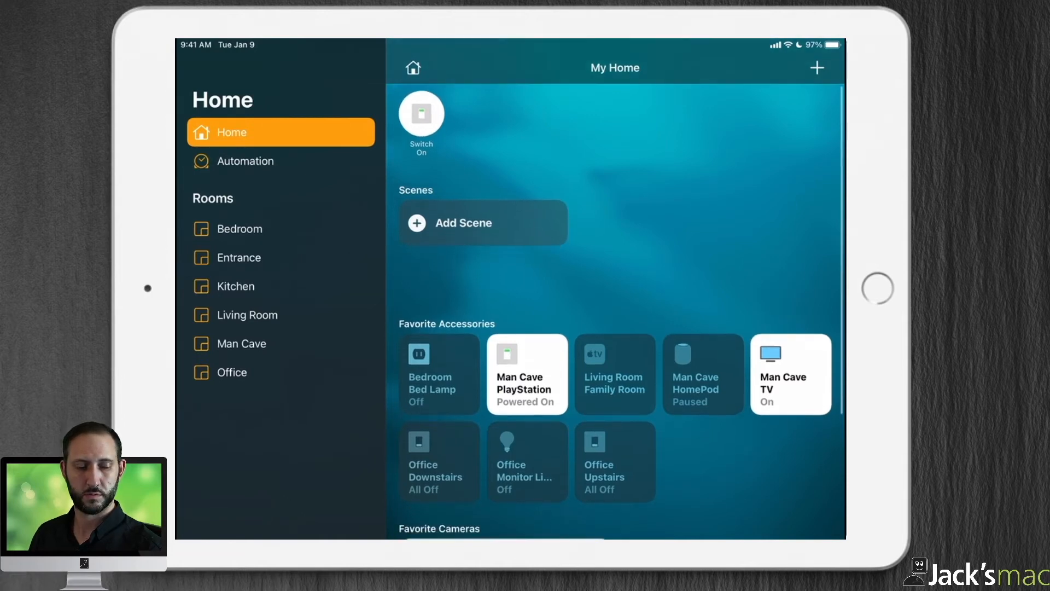
pyautogui.click(526, 374)
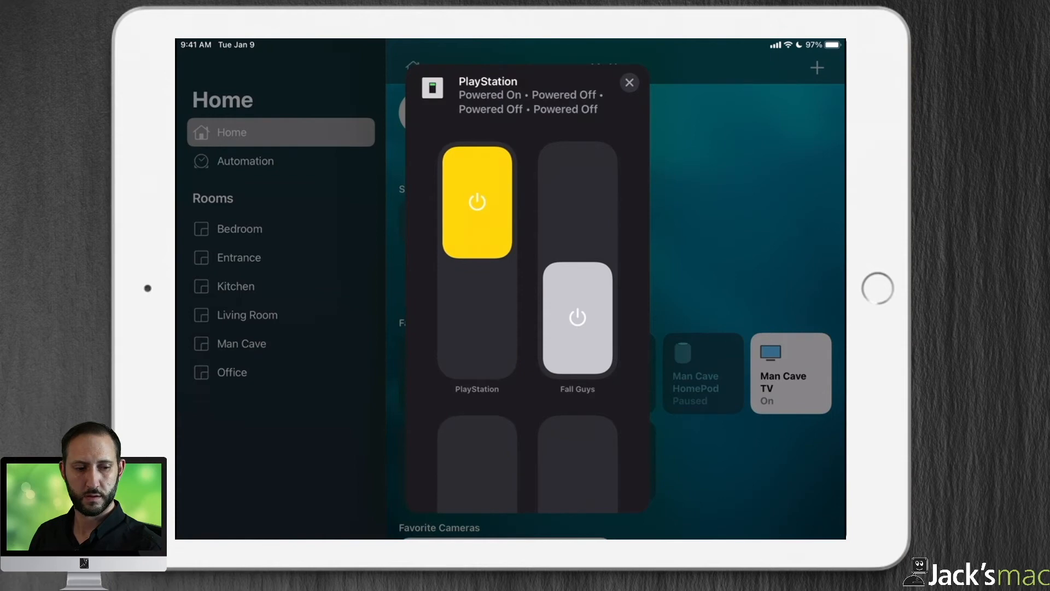
pyautogui.scroll(-3)
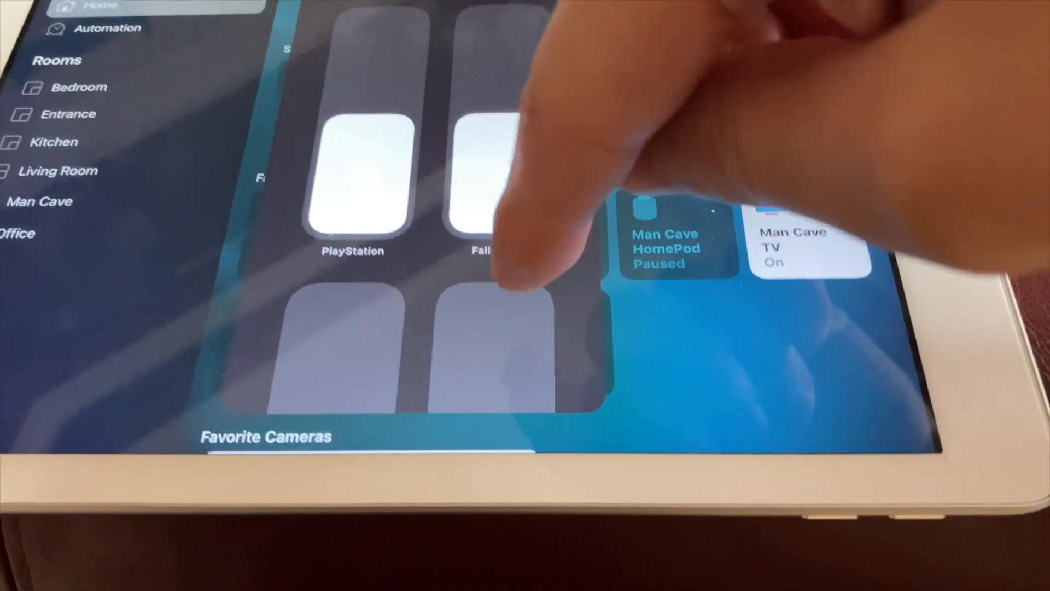
pyautogui.scroll(-3)
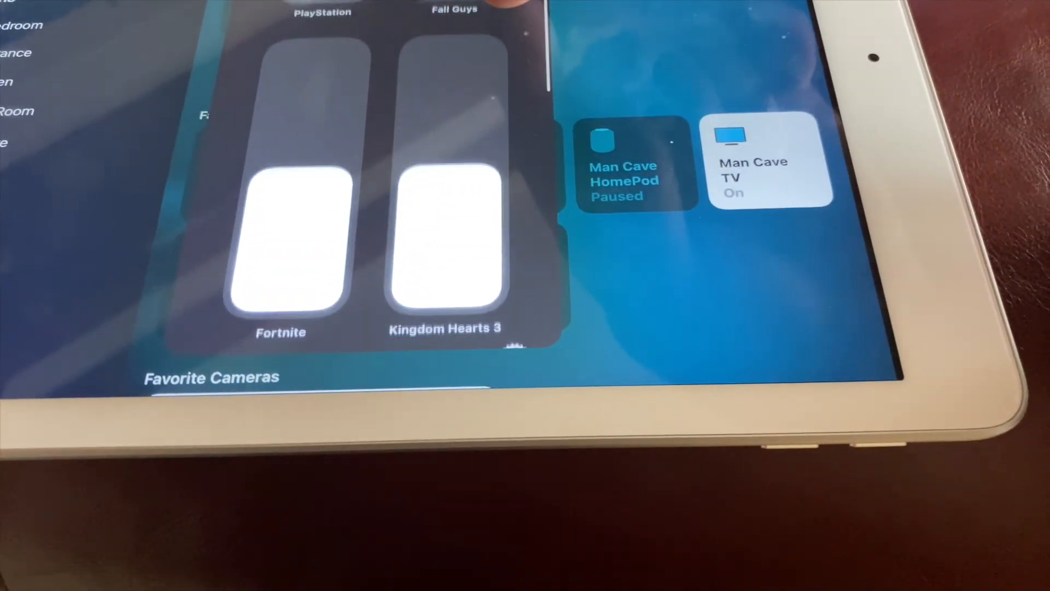